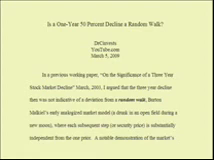
scroll(down, 3)
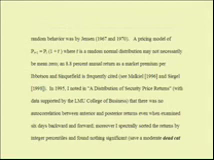